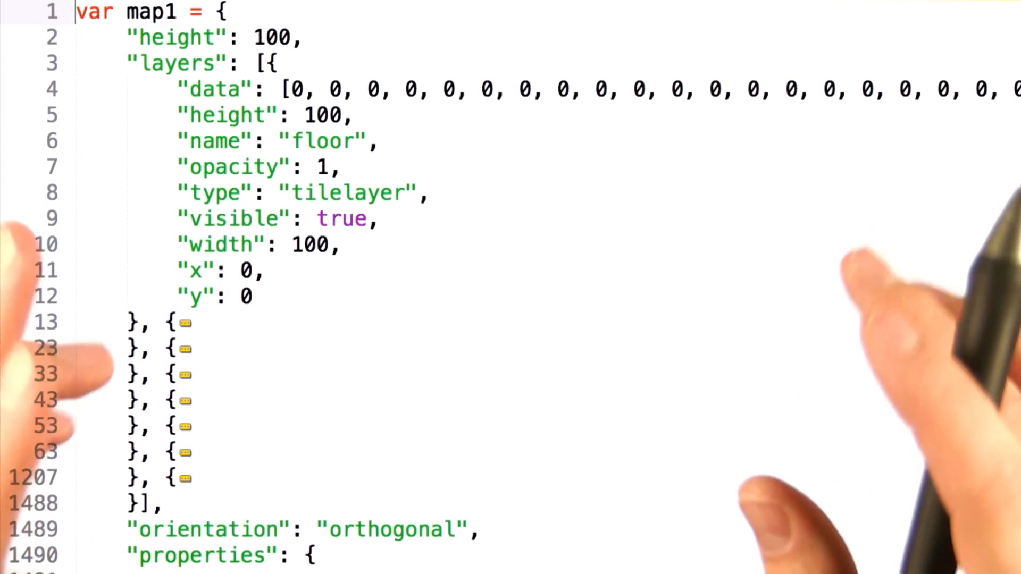
Scroll to the end of the map JSON so the tilesets block and width entry show.
scroll("down", 3)
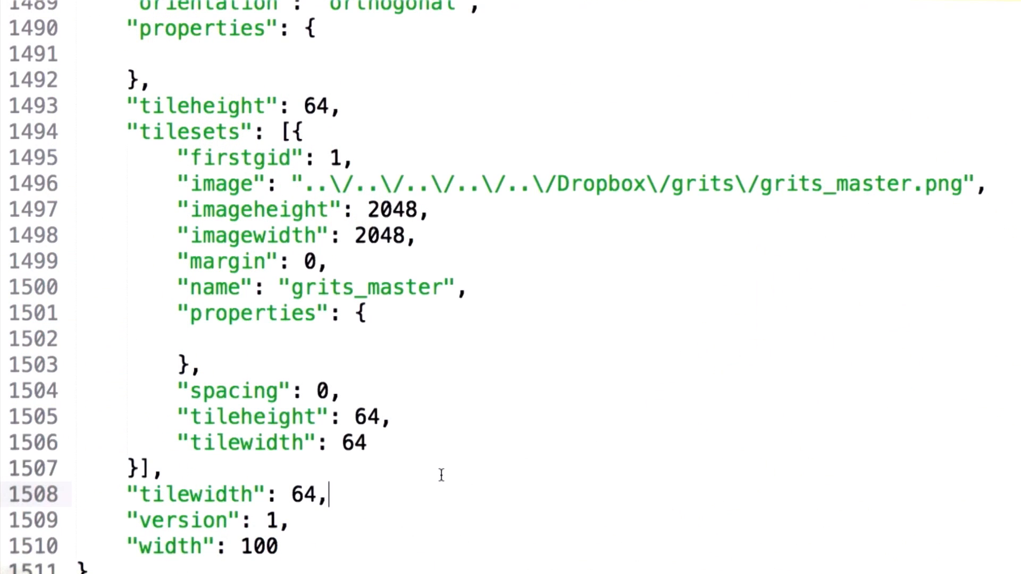
Highlight the map's top-level width key (value 100) on line 1510.
double_click(189, 493)
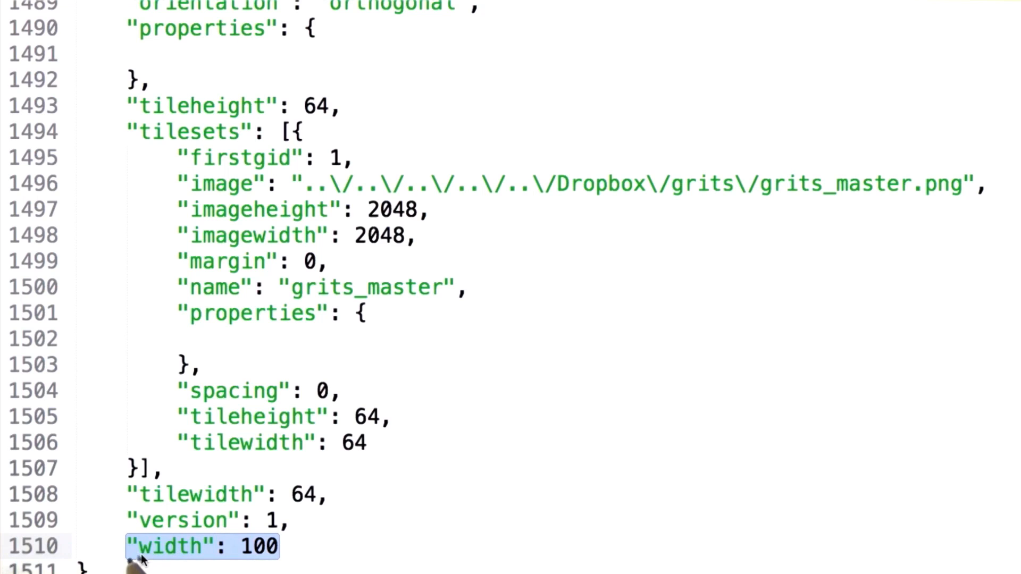
mouse_move(279, 560)
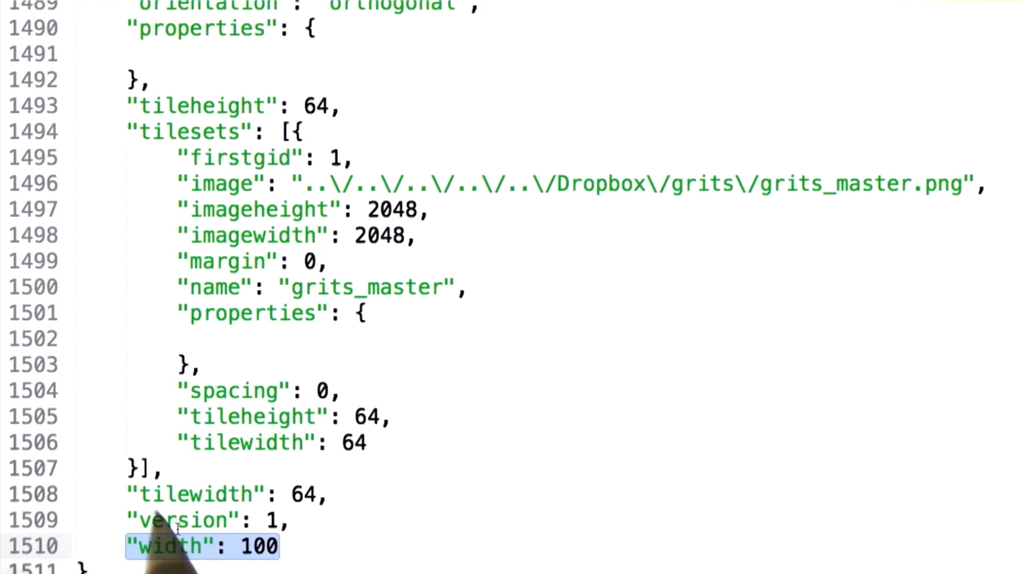
mouse_move(313, 521)
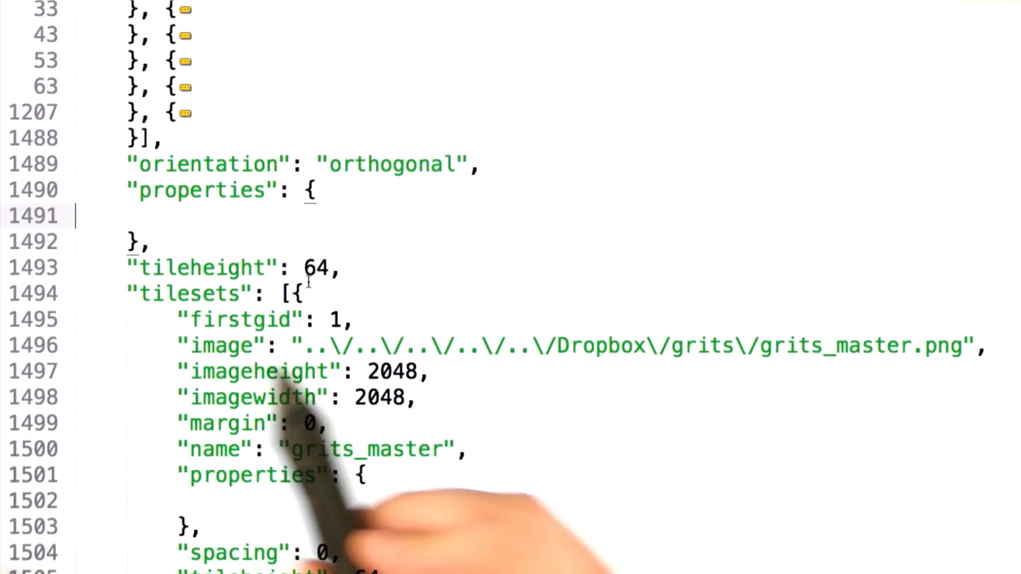
Highlight the tileset's image path key and its firstgid key.
double_click(189, 294)
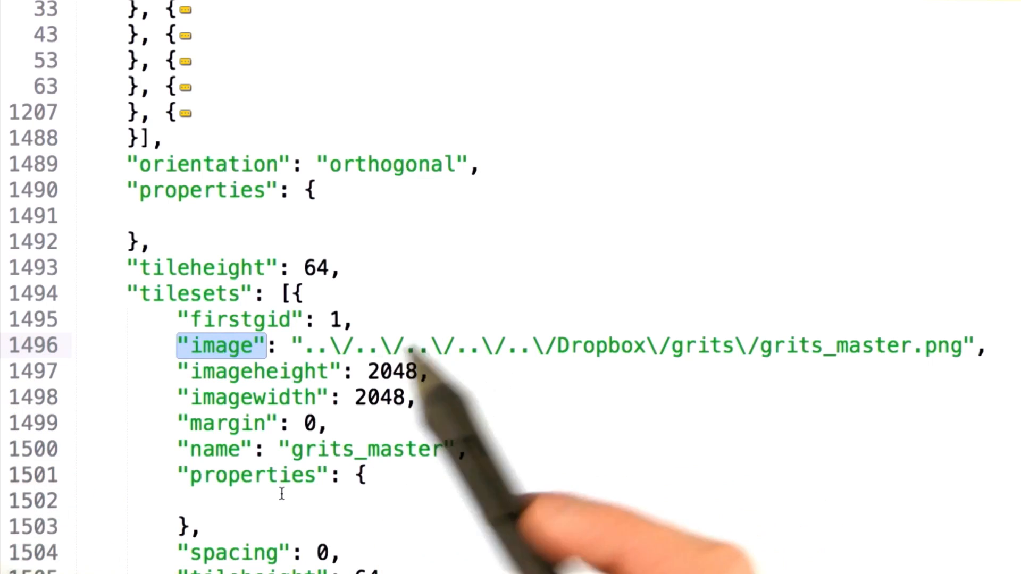
double_click(245, 320)
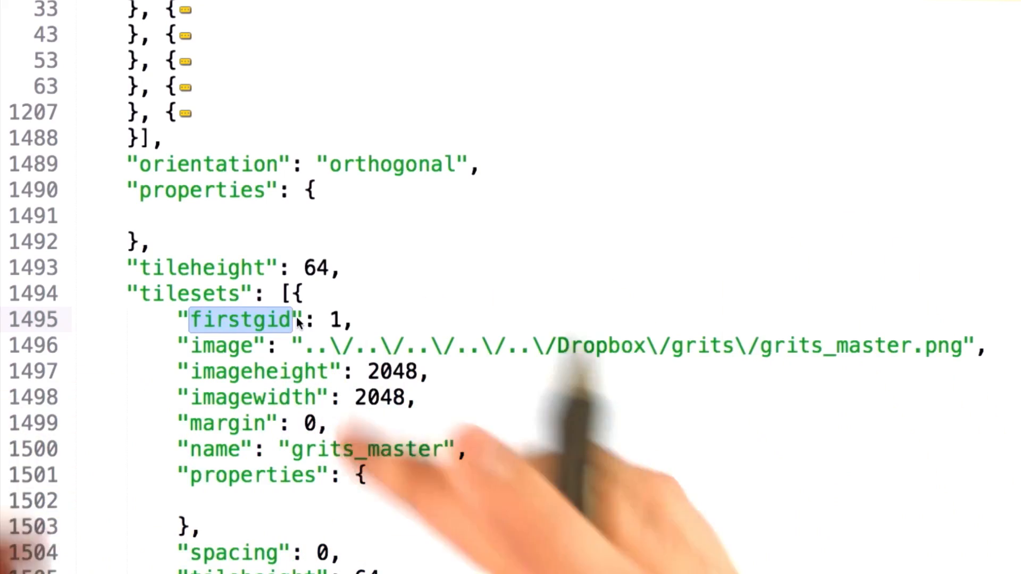
Return to the top of the file and highlight the layers key.
scroll("up", 3)
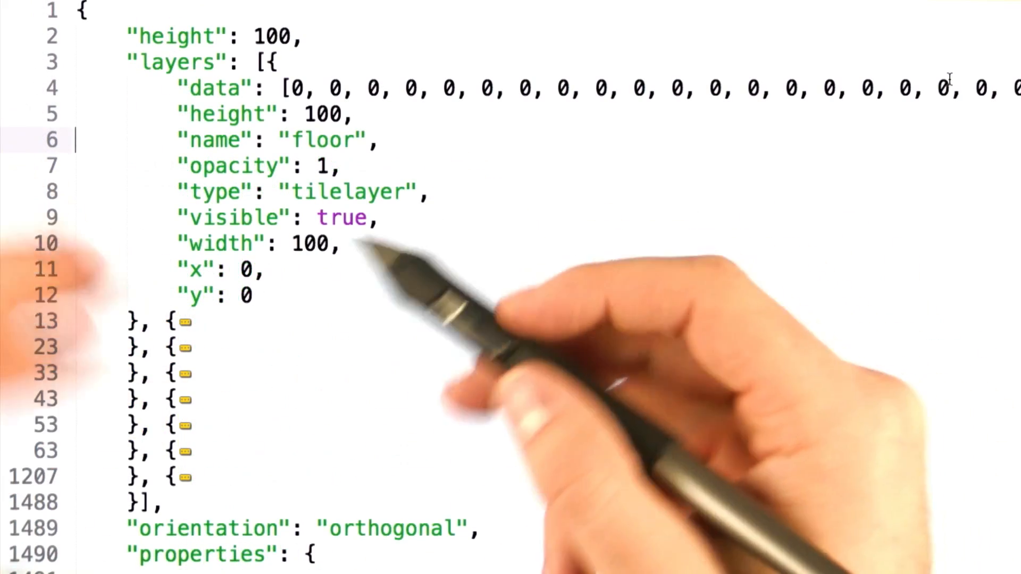
double_click(176, 63)
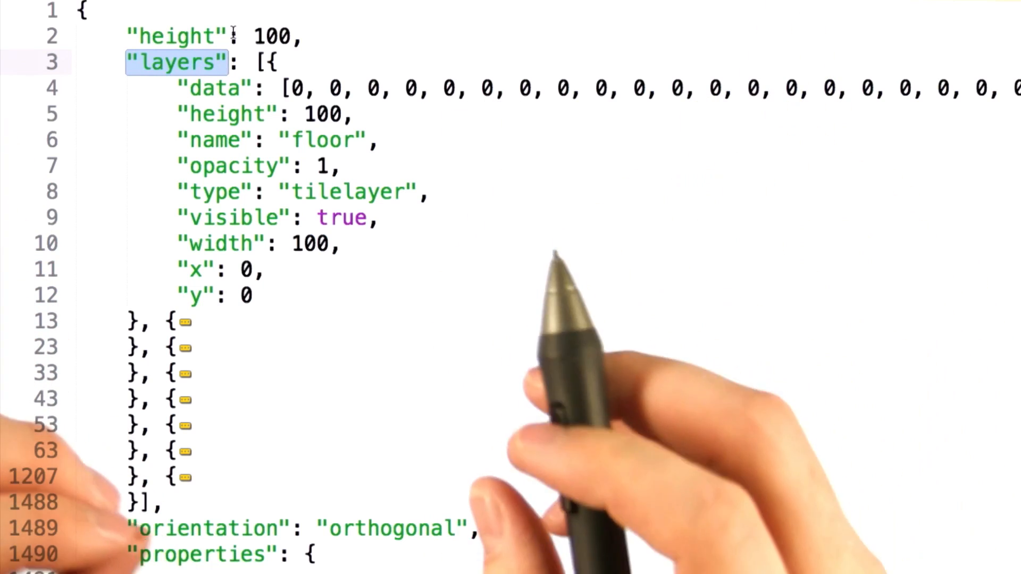